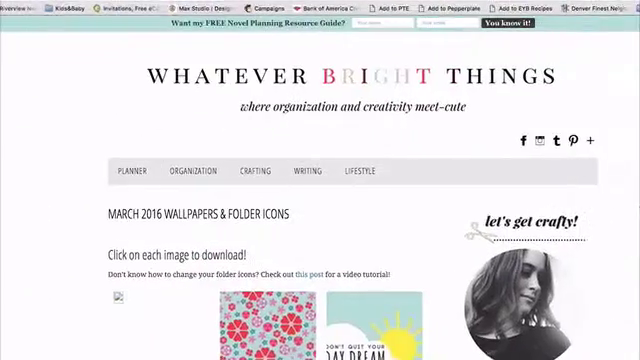
Create a new custom design sized 100 × 100 px.
{"action": "scroll", "scroll_direction": "down", "scroll_amount": 3}
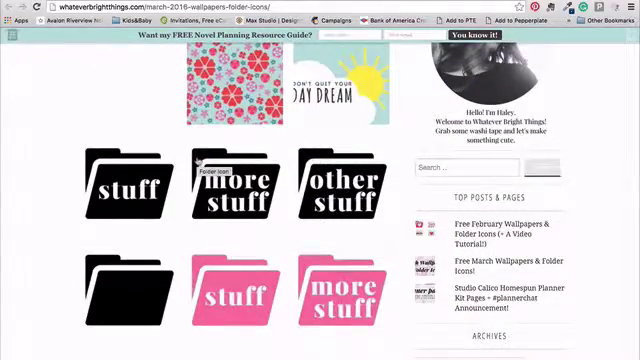
{"action": "scroll", "scroll_direction": "down", "scroll_amount": 3}
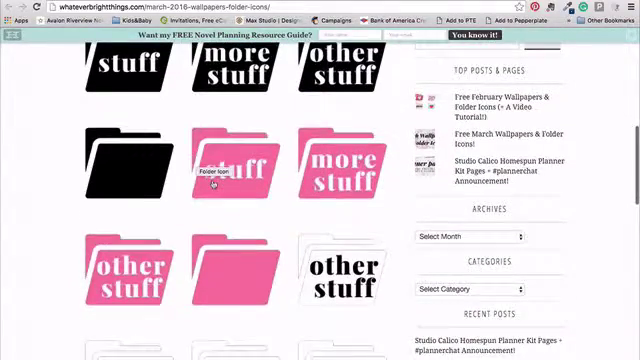
{"action": "scroll", "scroll_direction": "down", "scroll_amount": 3}
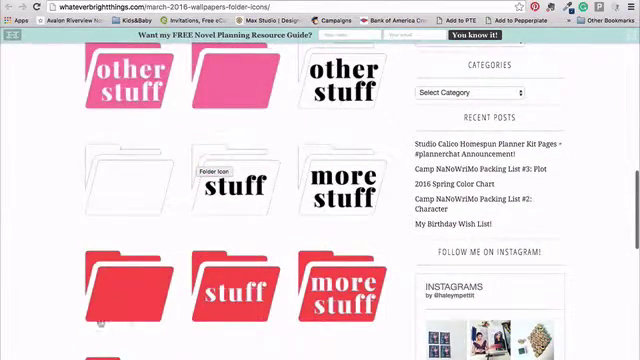
{"action": "scroll", "scroll_direction": "down", "scroll_amount": 3}
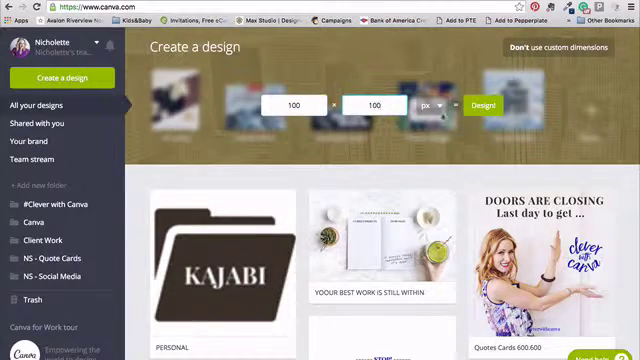
{"action": "left_click", "coordinate": [480, 104]}
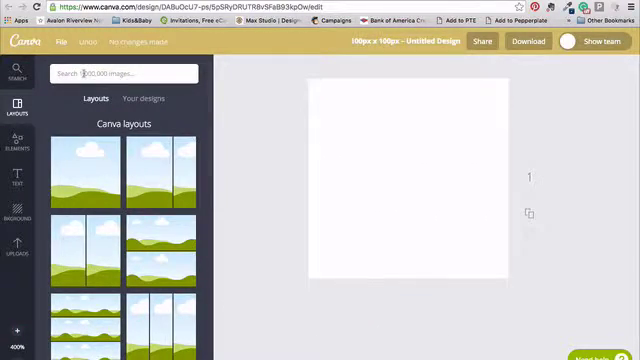
Search images for 'folder' and place the yellow folder image on the canvas.
{"action": "left_click", "coordinate": [118, 72]}
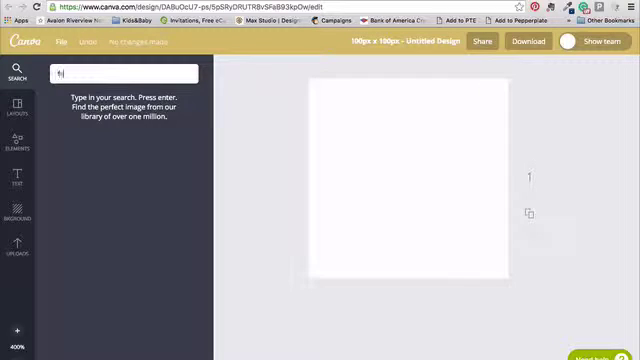
{"action": "type", "text": "foler"}
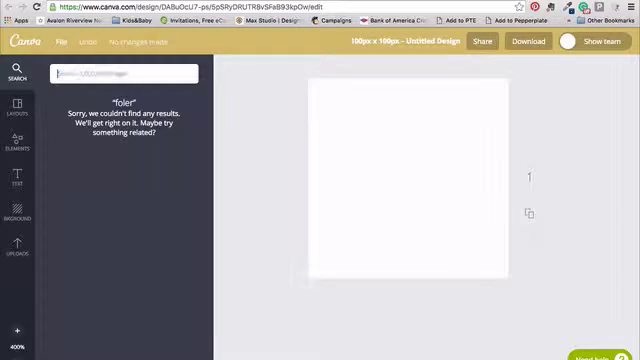
{"action": "type", "text": "folder"}
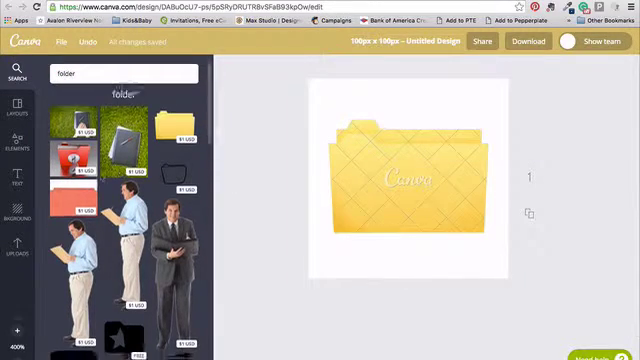
Recolour the folder blue and add a heading text box over it.
{"action": "scroll", "scroll_direction": "down", "scroll_amount": 3}
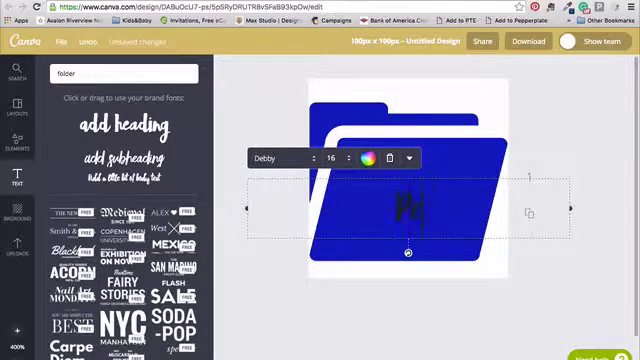
Label the folder 'PERSONAL' in Playfair Display and copy the page for a blank blue folder.
{"action": "type", "text": "Personal"}
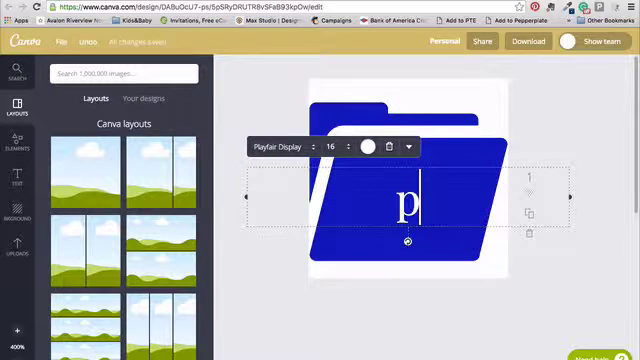
{"action": "type", "text": "ERSONAL"}
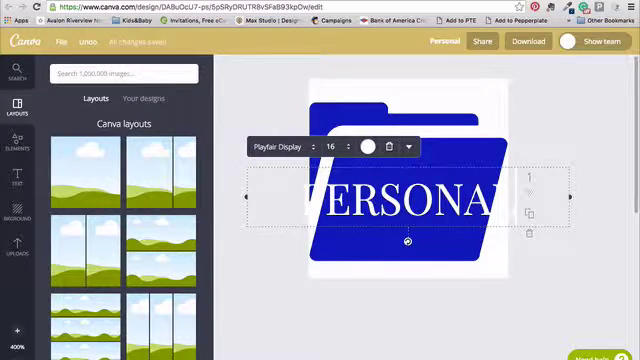
{"action": "left_click", "coordinate": [330, 148]}
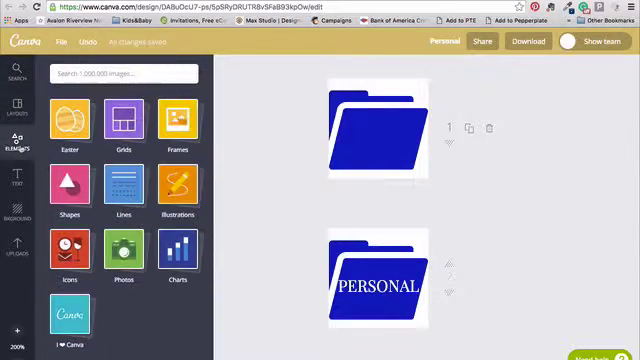
Add drink and keyboard icons from Elements to folder copies and recolour the keyboard icon.
{"action": "left_click", "coordinate": [70, 252]}
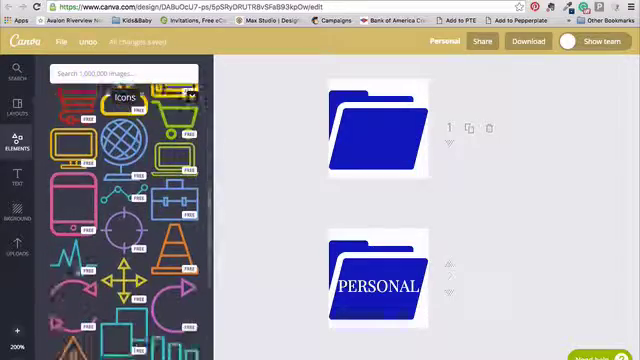
{"action": "scroll", "scroll_direction": "down", "scroll_amount": 3}
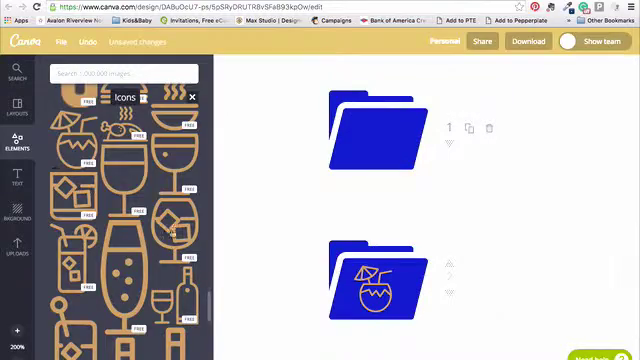
{"action": "scroll", "scroll_direction": "down", "scroll_amount": 3}
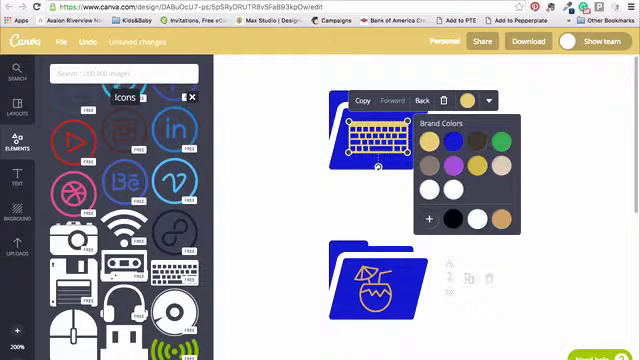
{"action": "left_click", "coordinate": [430, 218]}
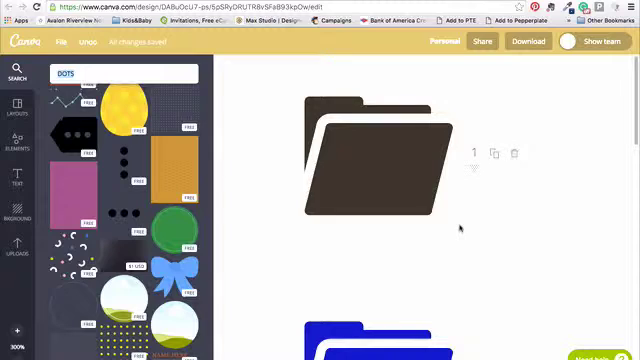
{"action": "mouse_move", "coordinate": [268, 268]}
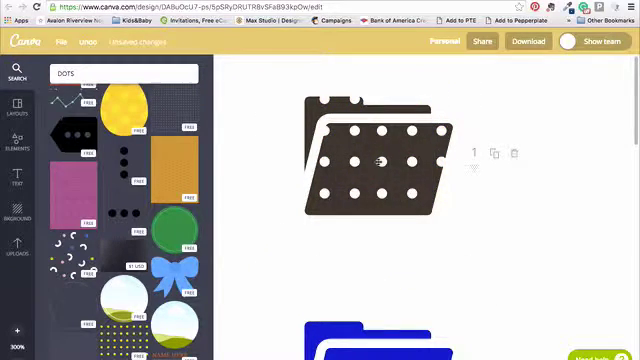
Overlay white dots on the dark folder and make the keyboard icon green.
{"action": "left_click", "coordinate": [376, 160]}
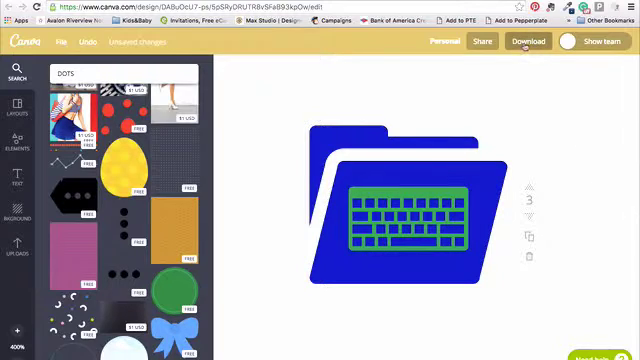
Download the folder designs as PNG with a transparent background.
{"action": "left_click", "coordinate": [528, 40]}
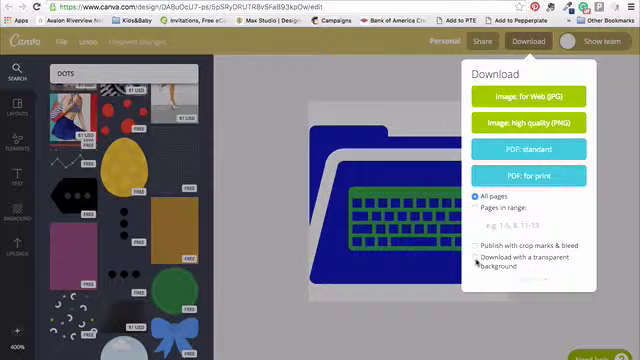
{"action": "left_click", "coordinate": [476, 260]}
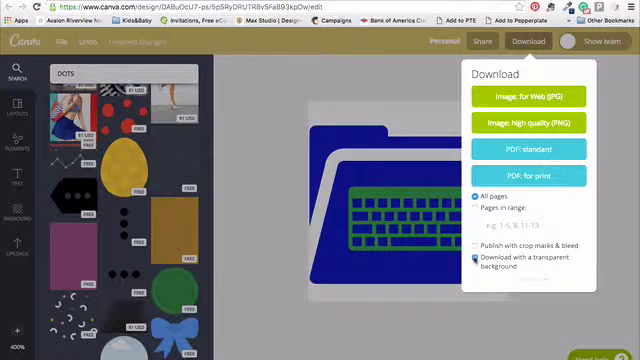